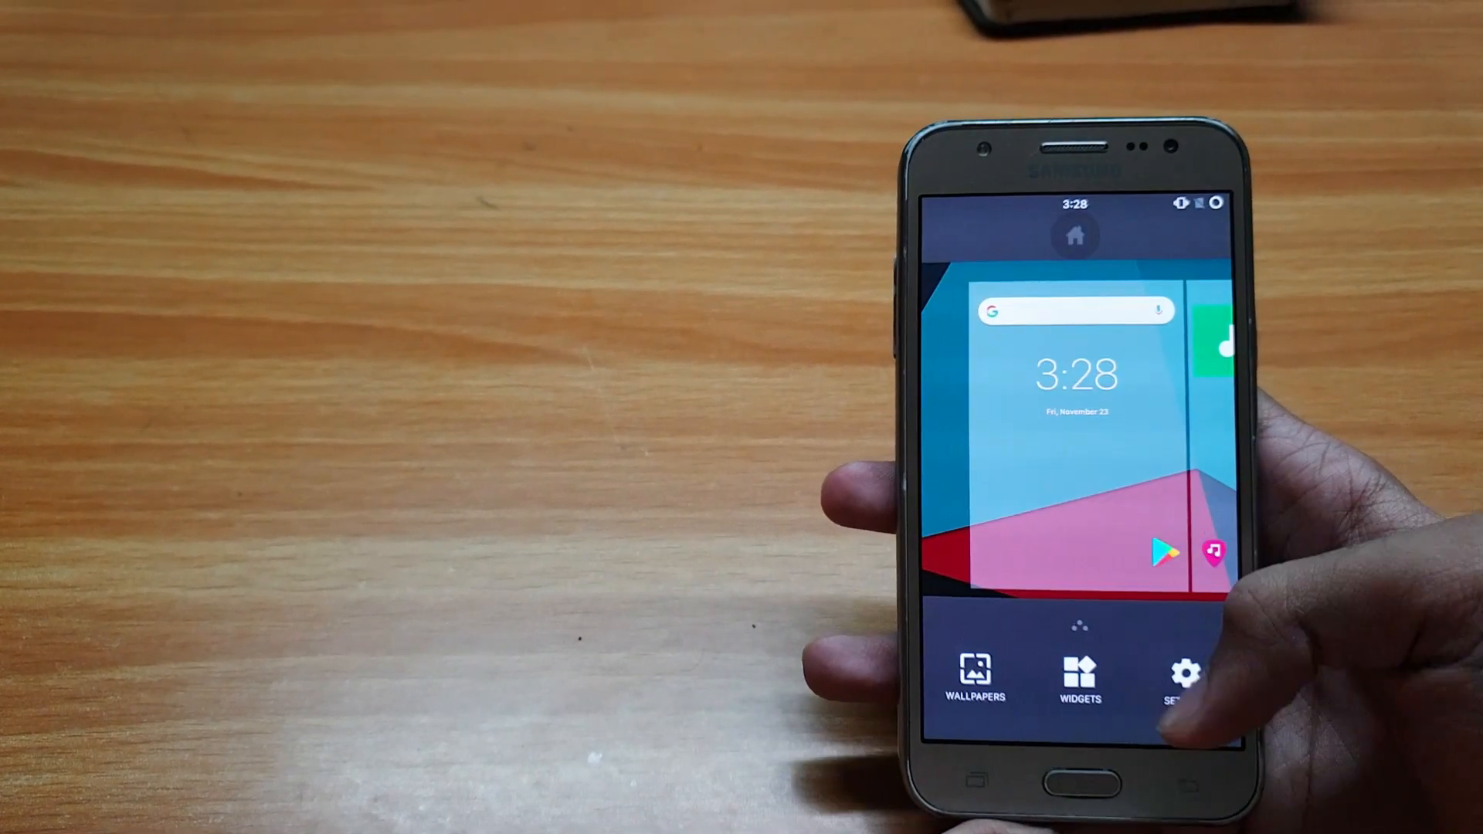
Step: Show Trebuchet's home screen settings, then pull down the quick settings panel
left_click(1173, 677)
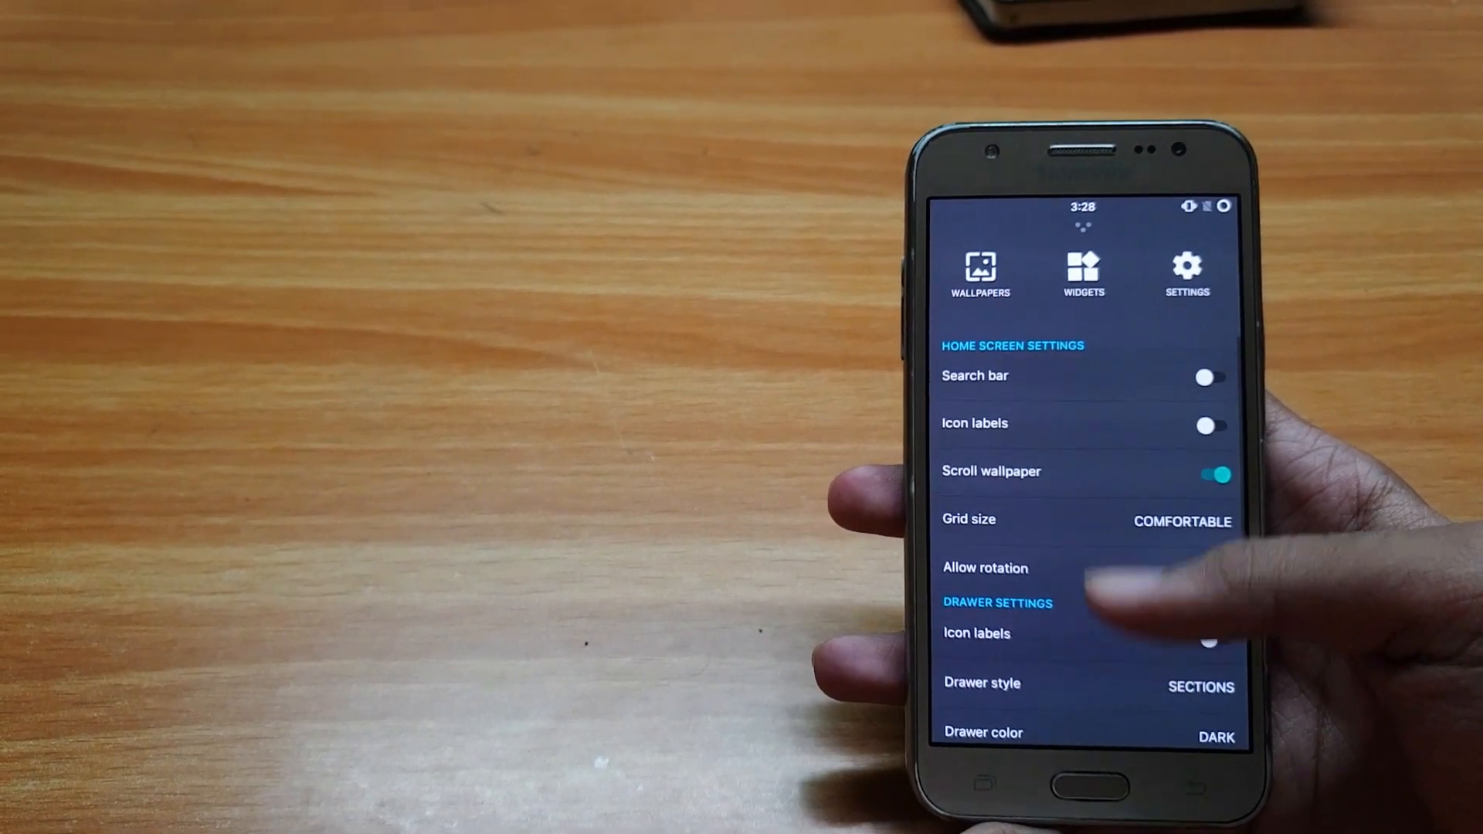
scroll("down", 3)
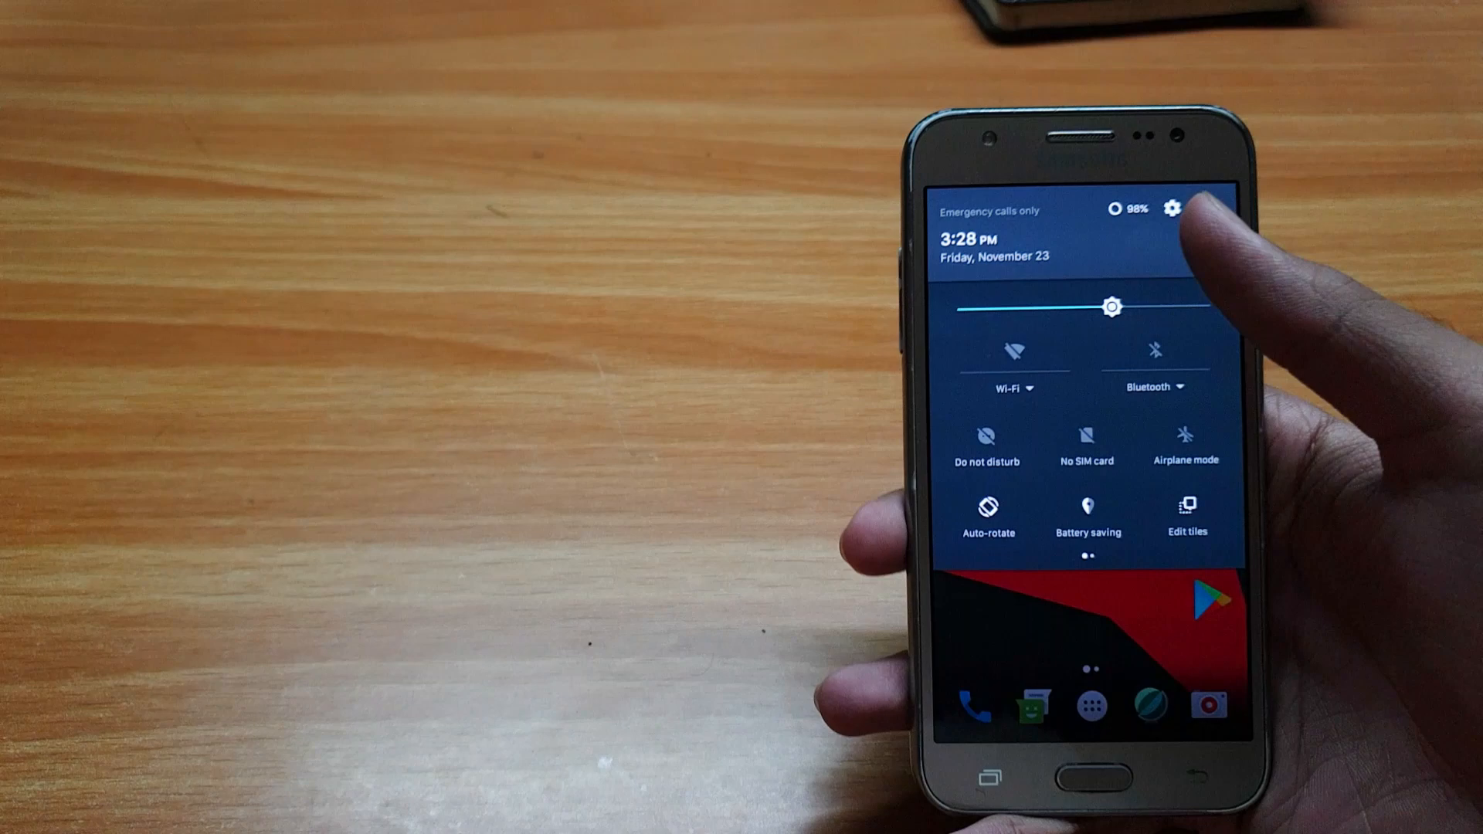
Step: Open system Settings from Quick Settings, review the Sounds page, then go to Themes
left_click(1172, 209)
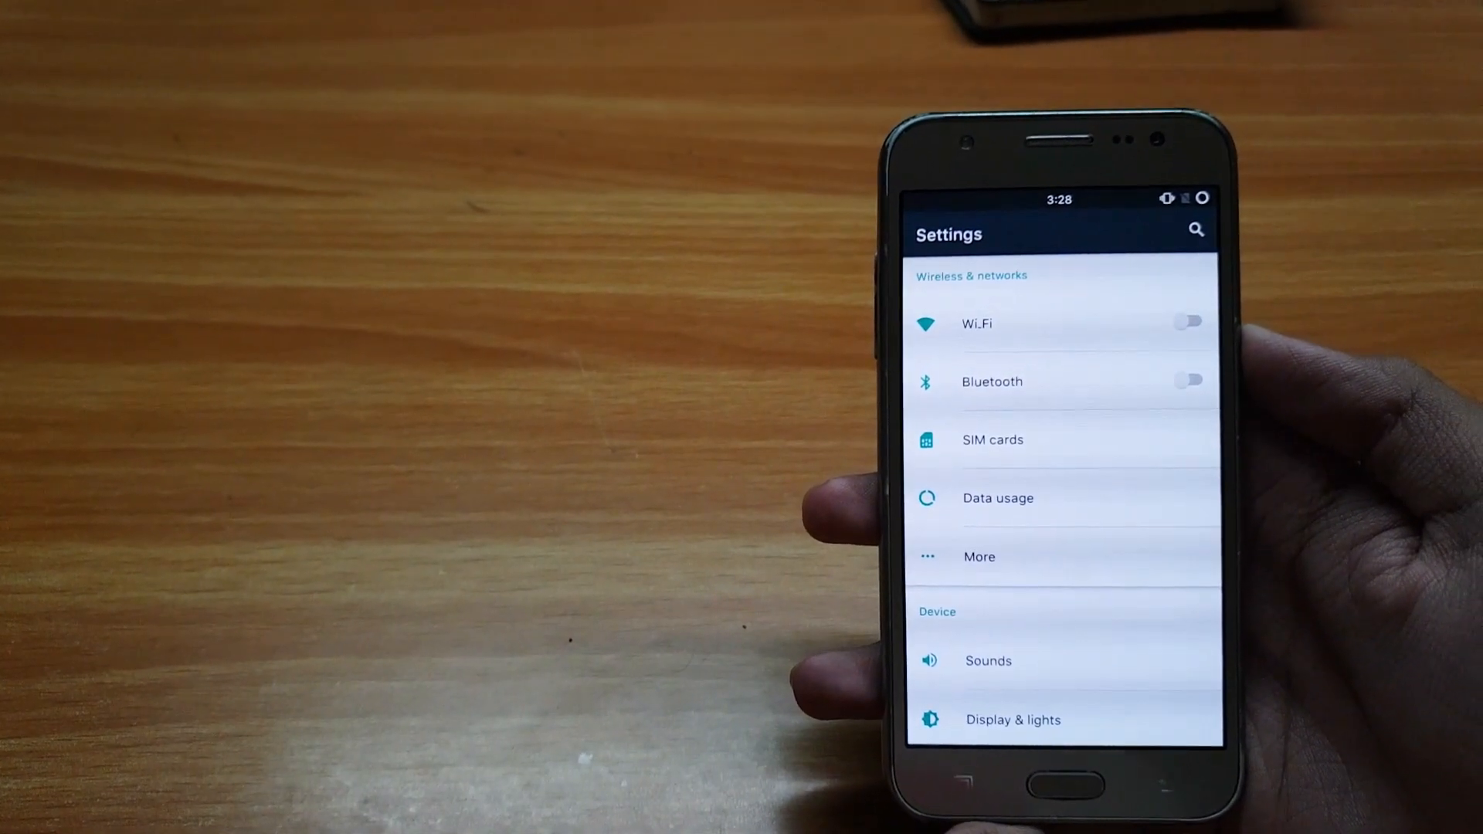
scroll("down", 3)
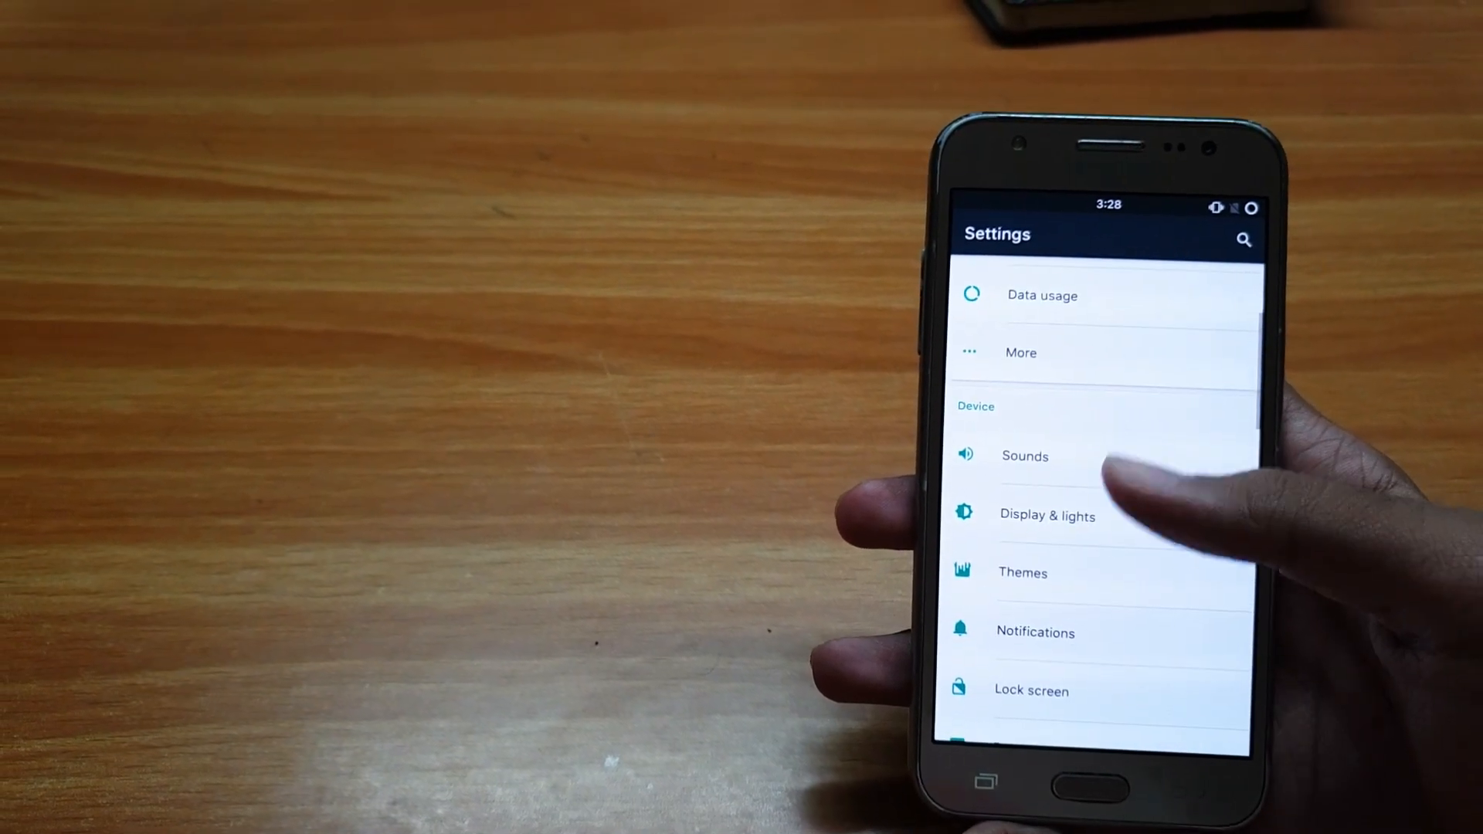
left_click(1024, 456)
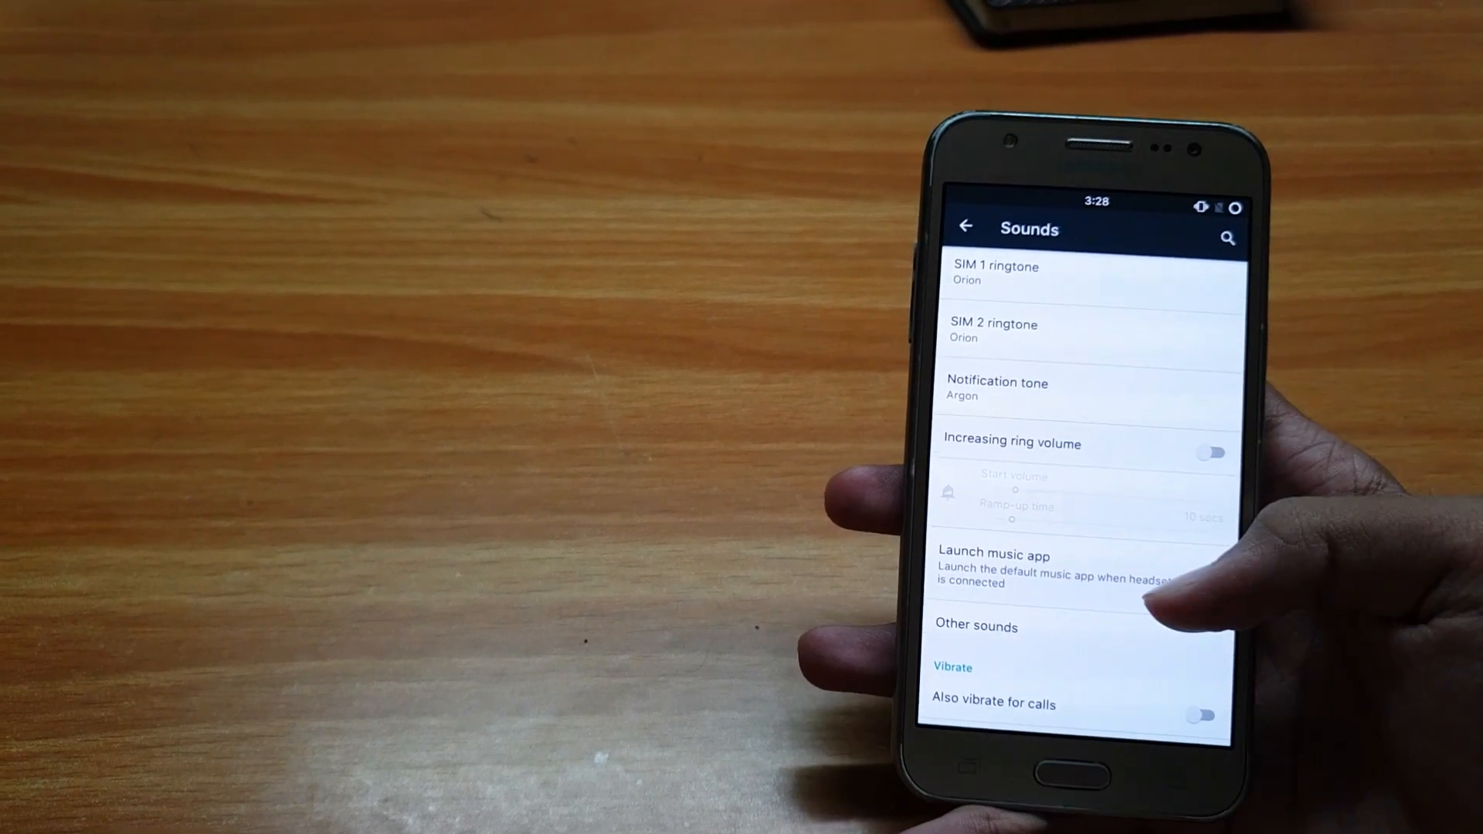
left_click(966, 226)
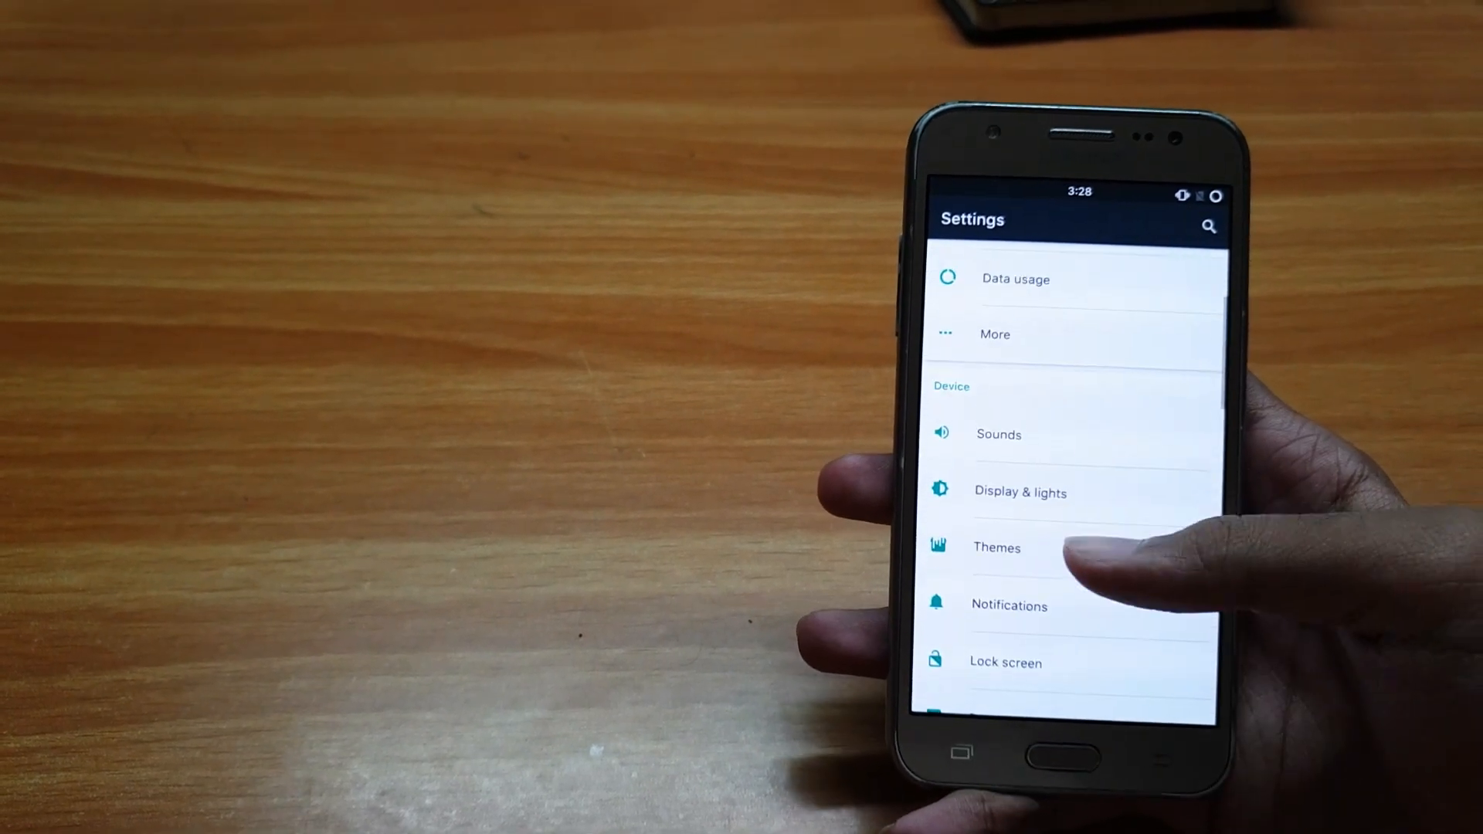
left_click(1020, 492)
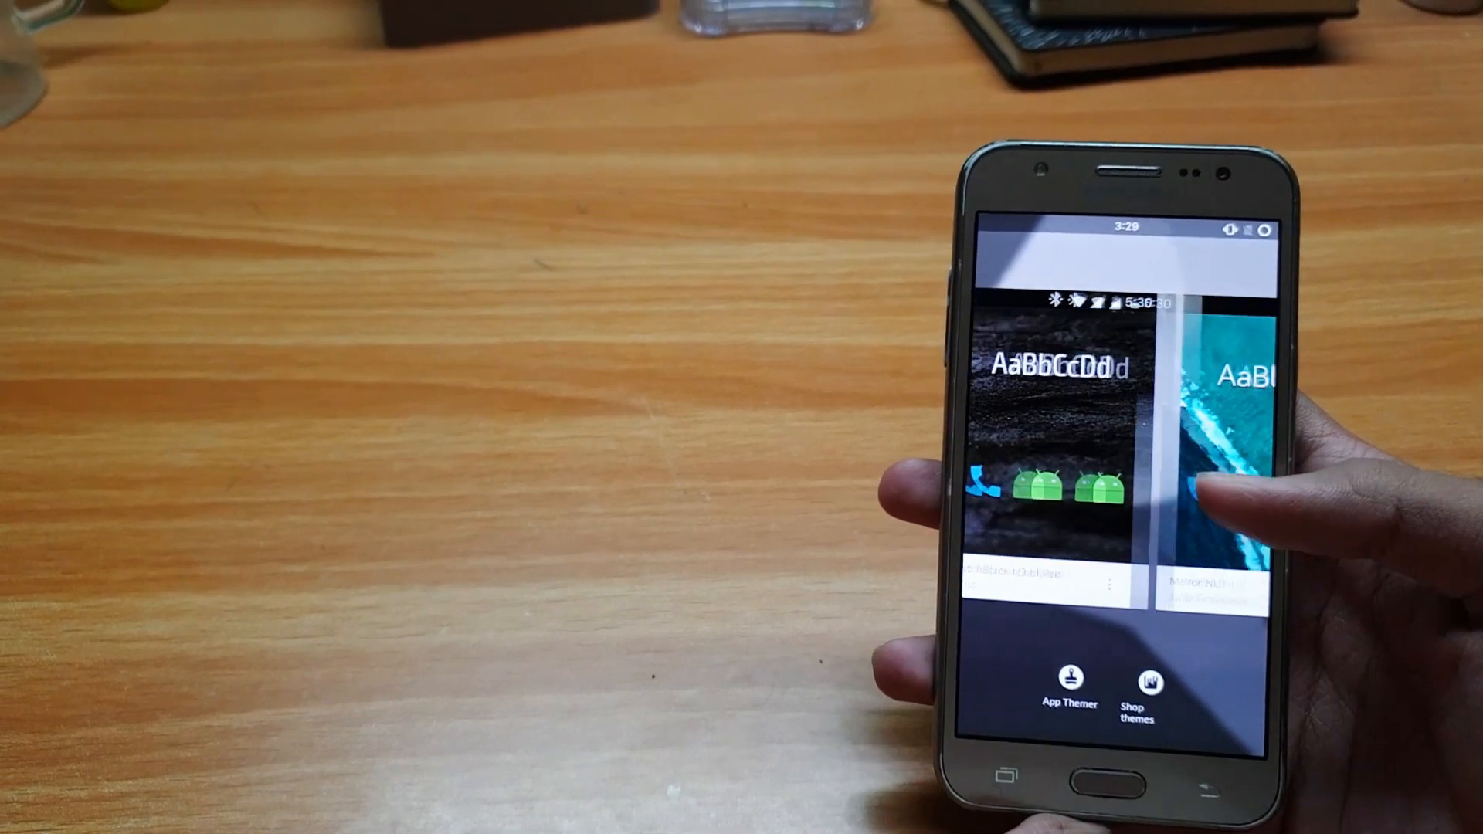
Step: Browse the theme cards and confirm applying the Deep Darkness theme
left_click_drag(1210, 472, 945, 473)
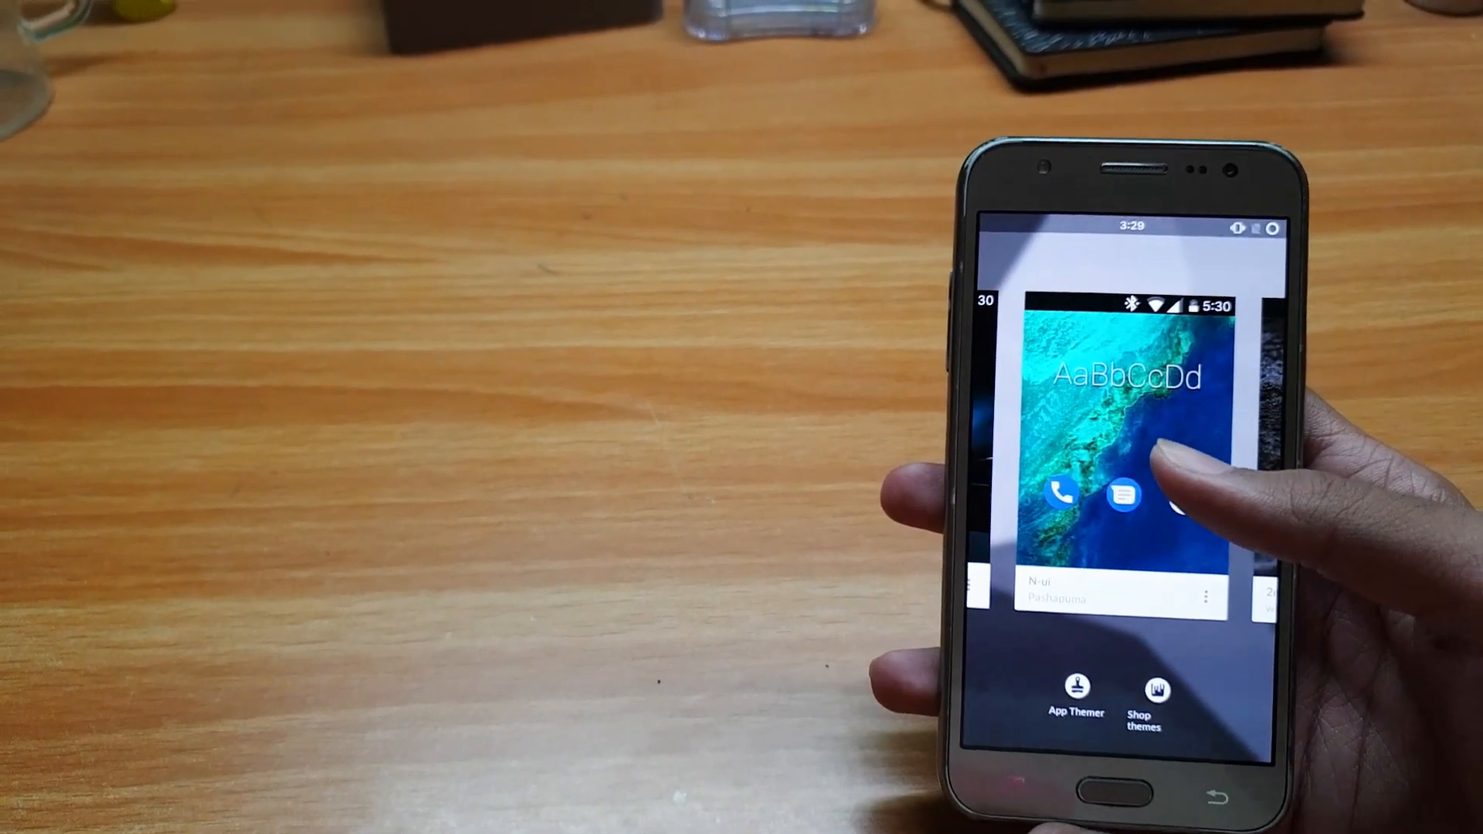
scroll("left", 3)
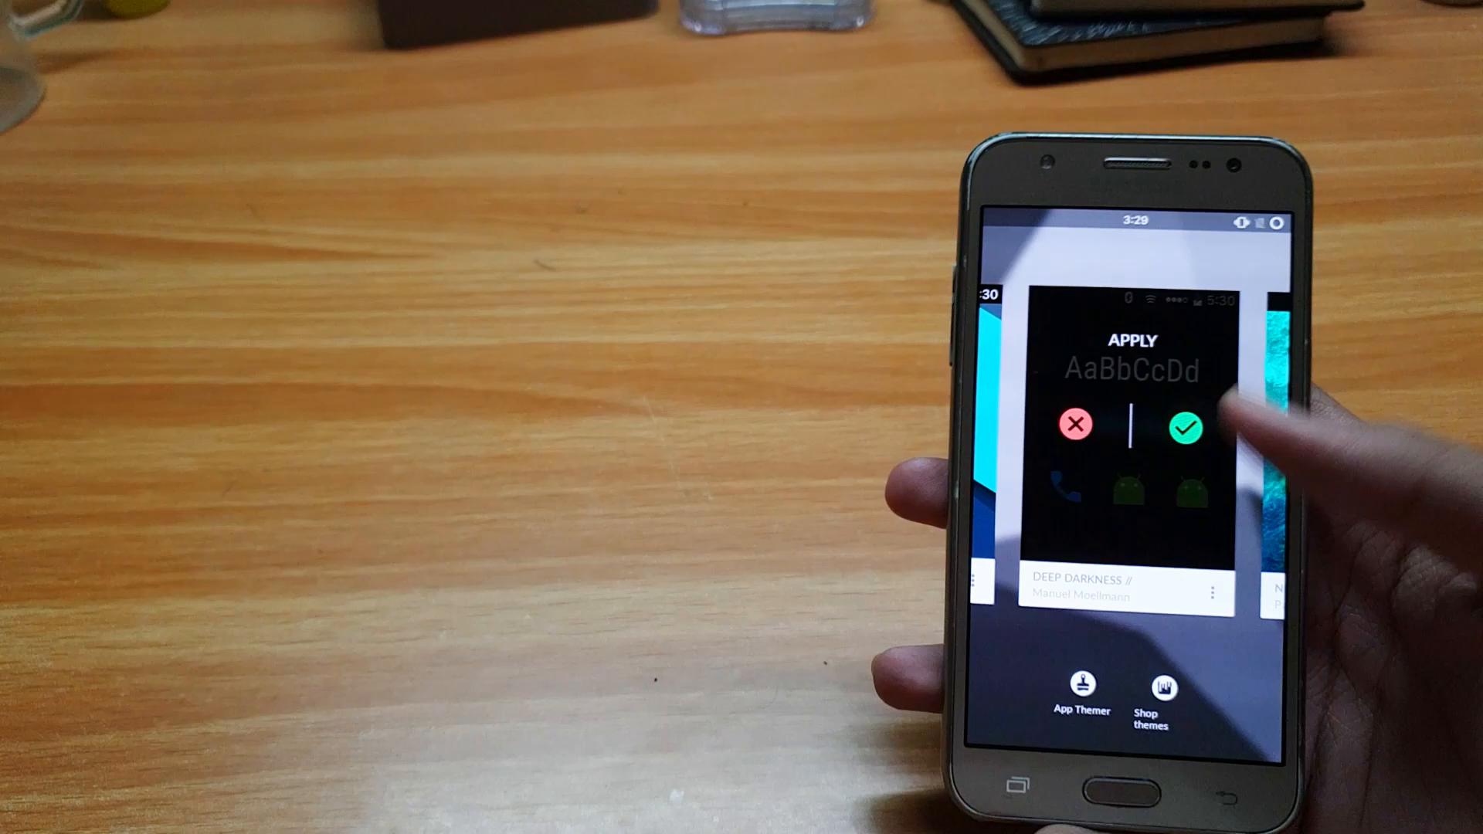
left_click(1184, 427)
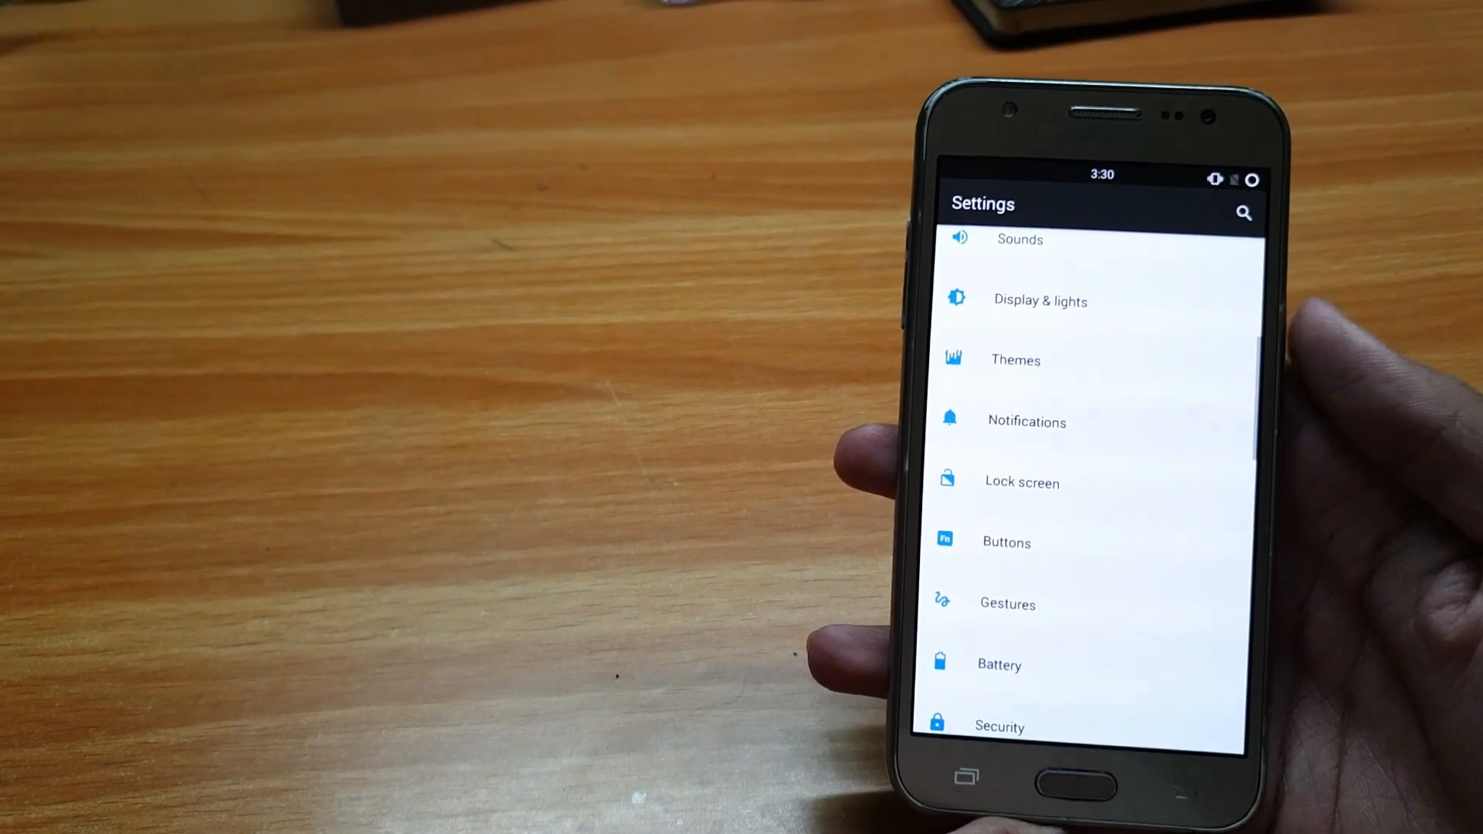
Step: View Lock screen settings, enable the on-screen nav bar under Buttons, then show Status bar options
left_click(1022, 482)
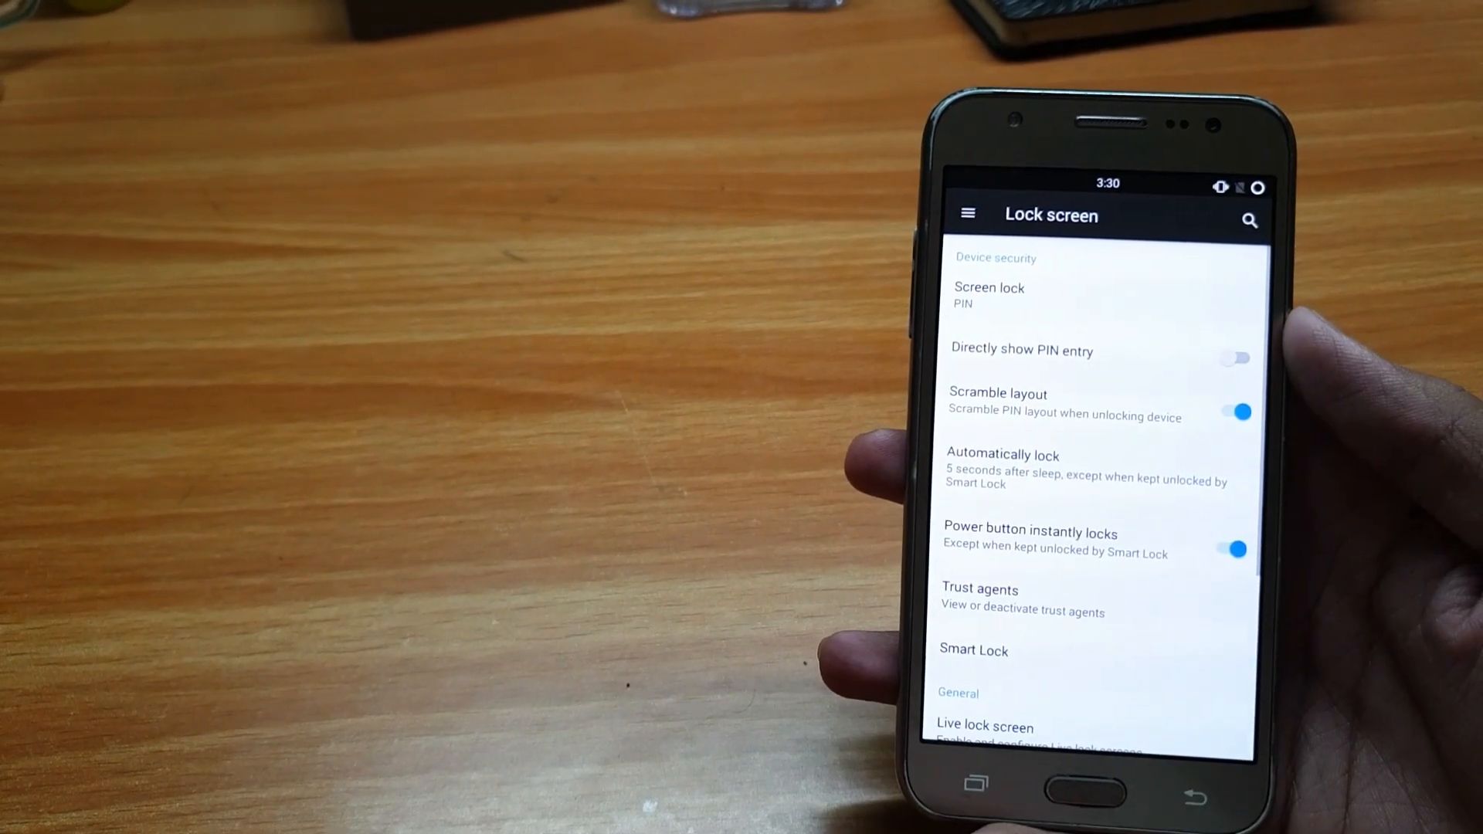
scroll("down", 3)
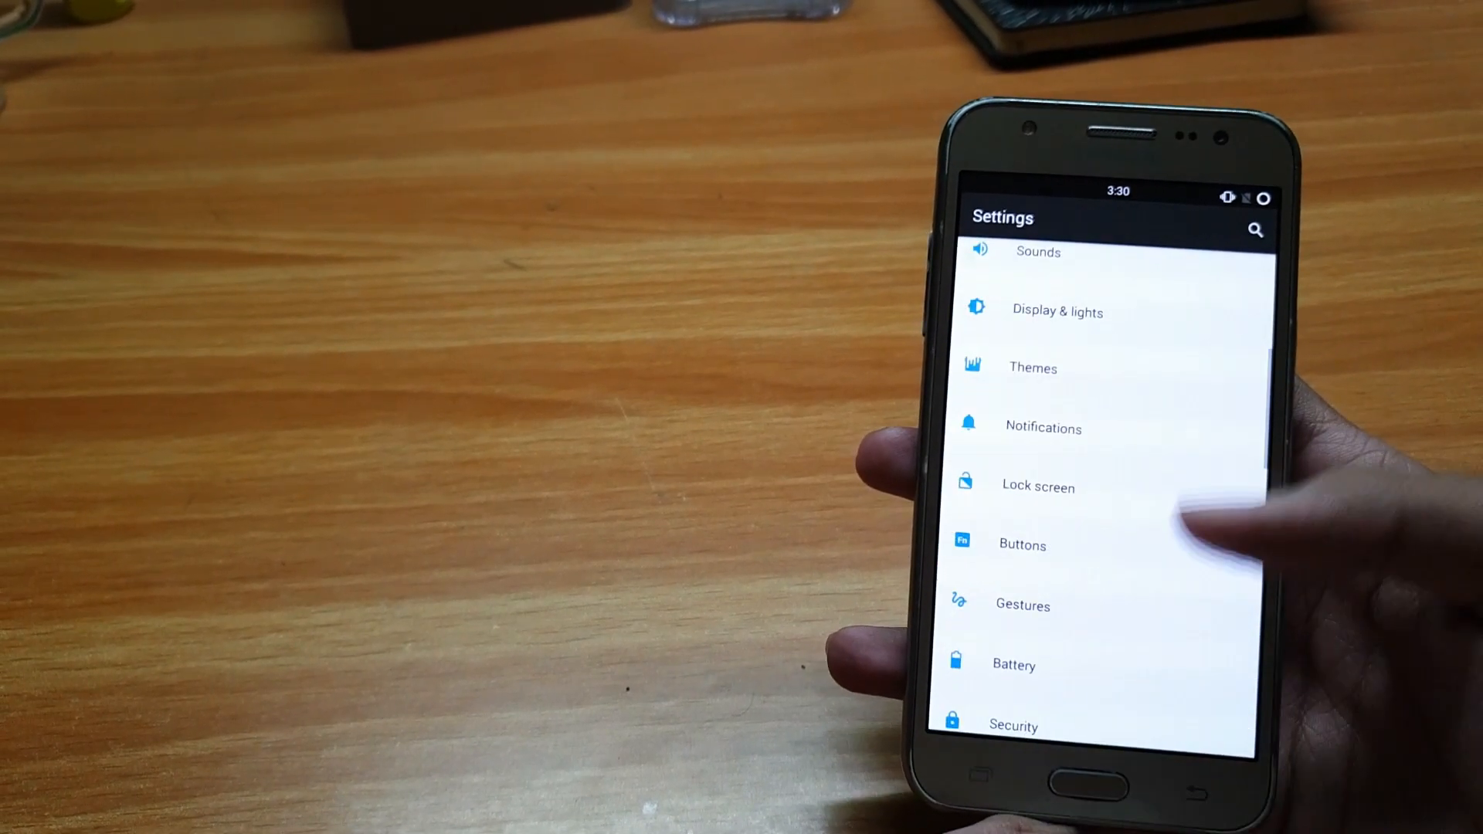
left_click(1021, 544)
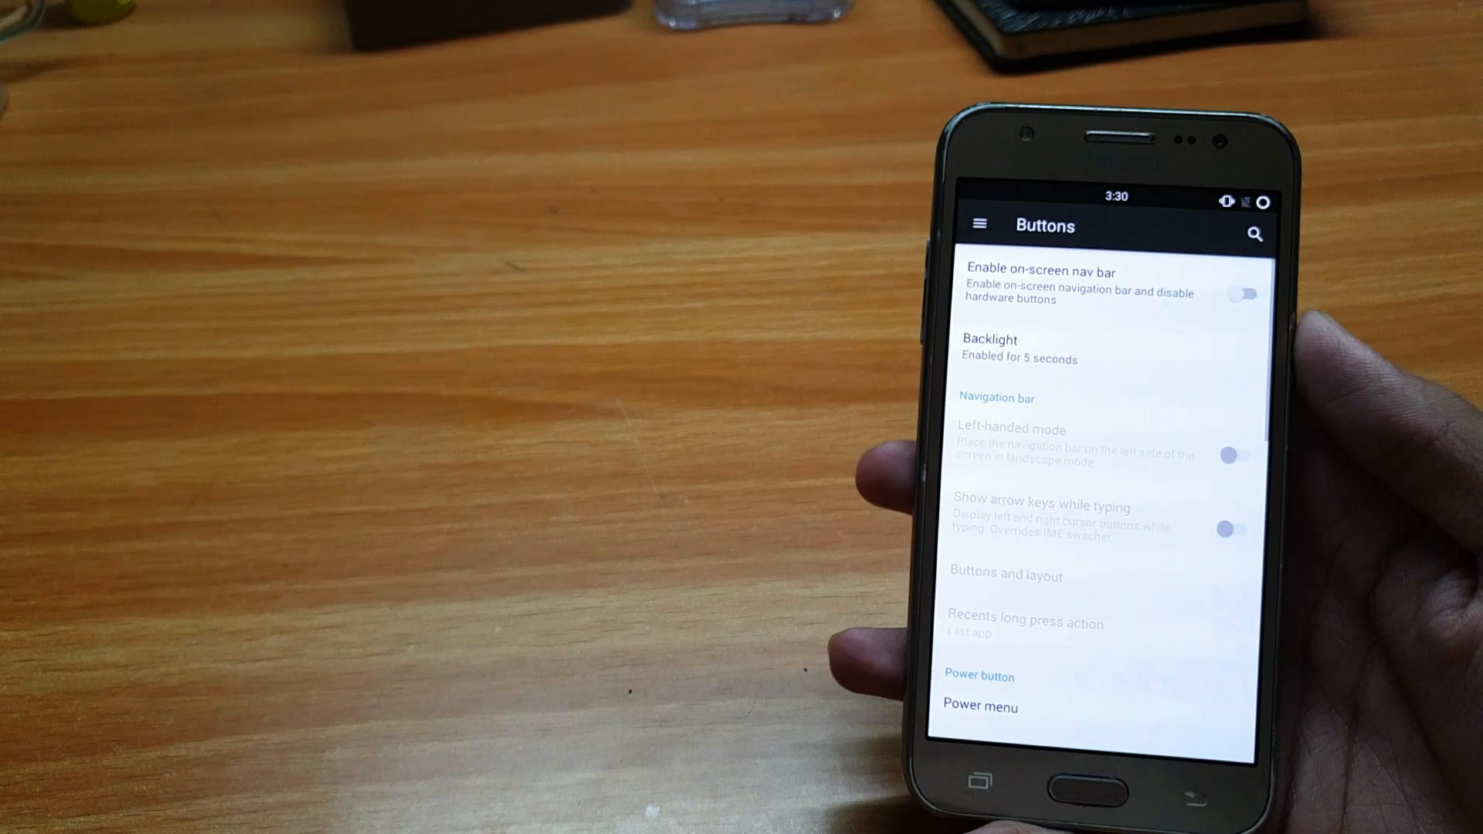
left_click(1243, 294)
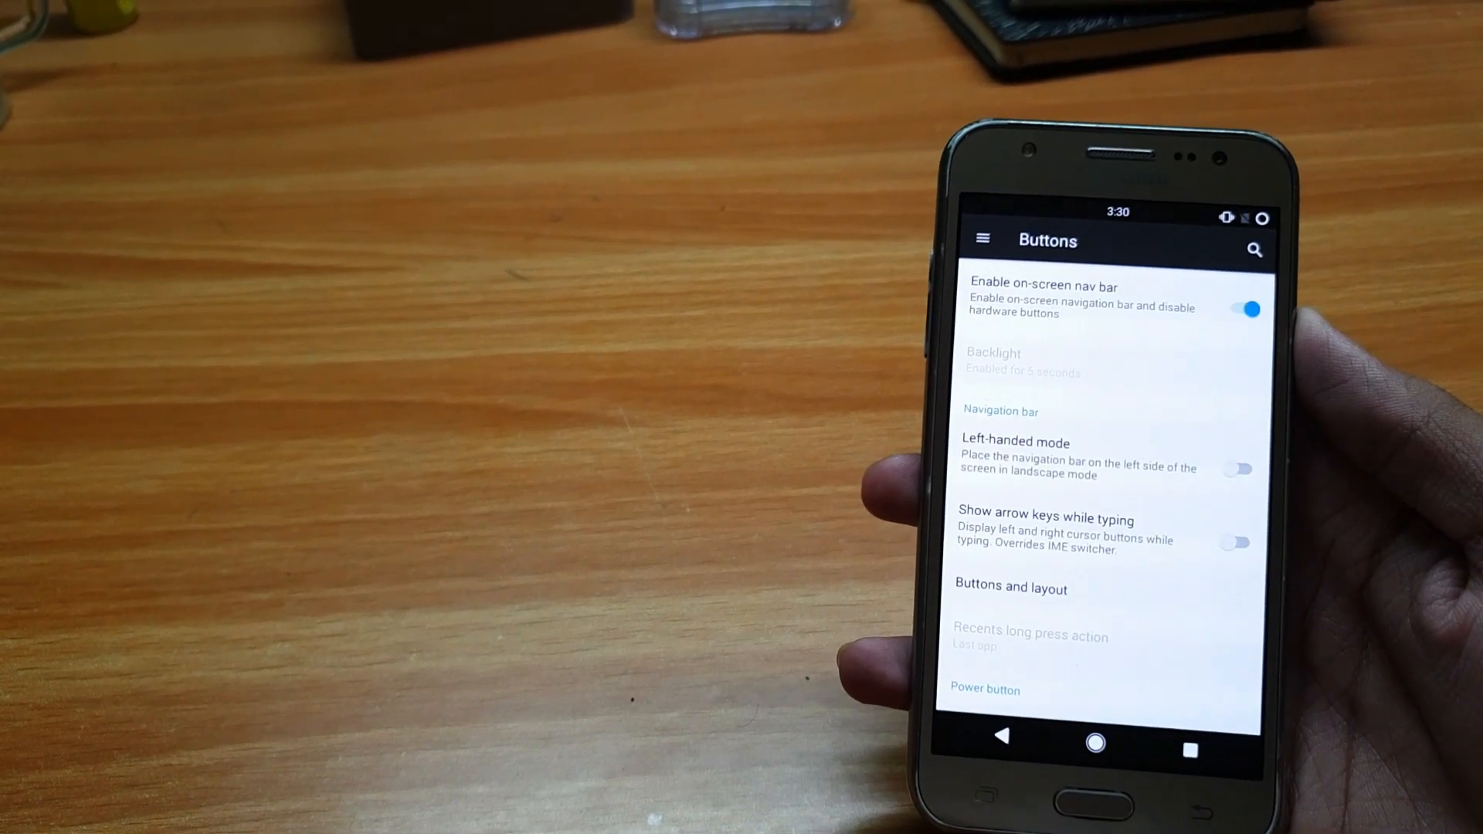
left_click(1010, 586)
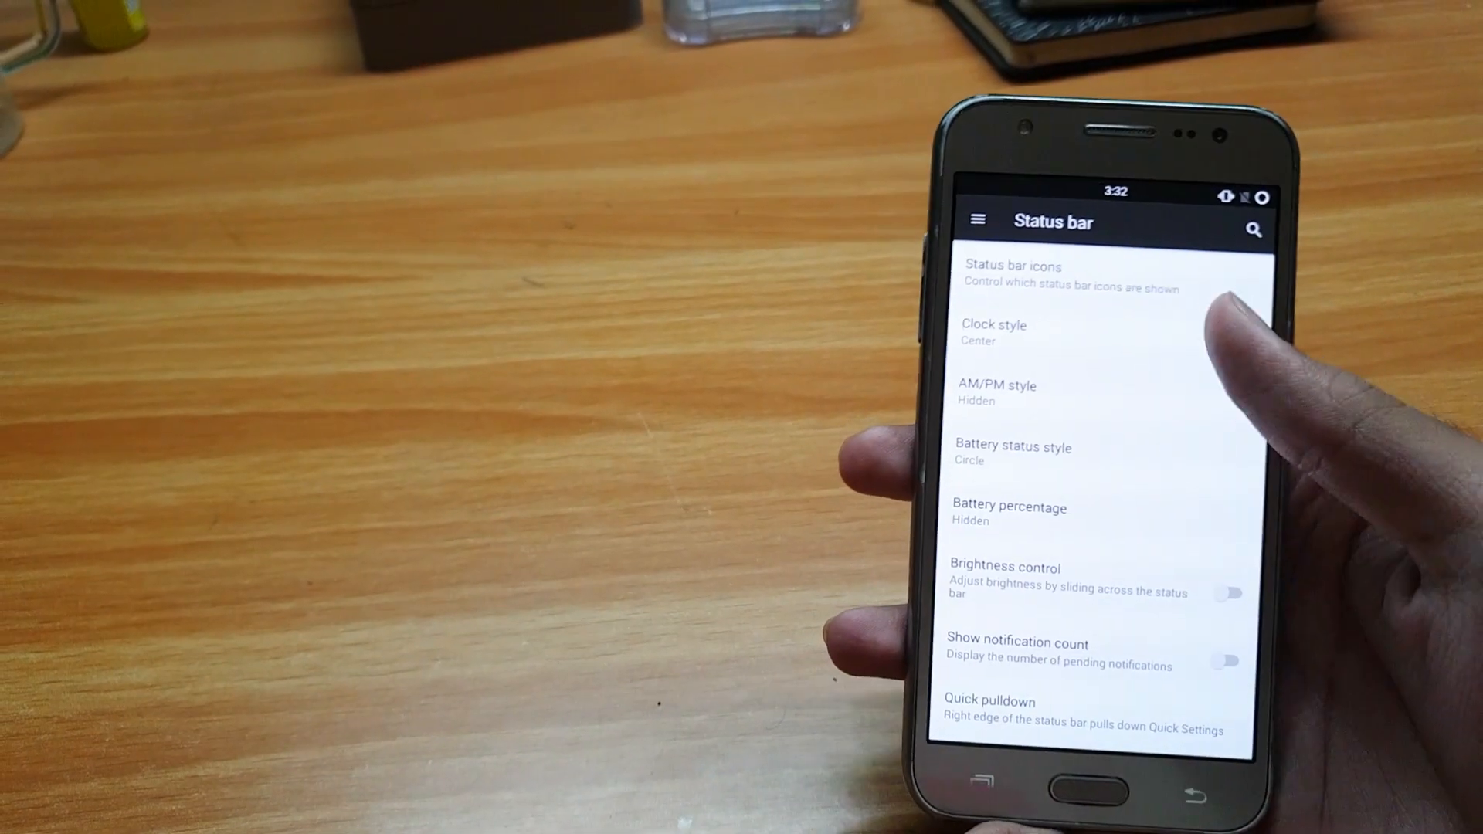
Step: Choose a battery status style so the status bar shows battery percentage
left_click(1012, 453)
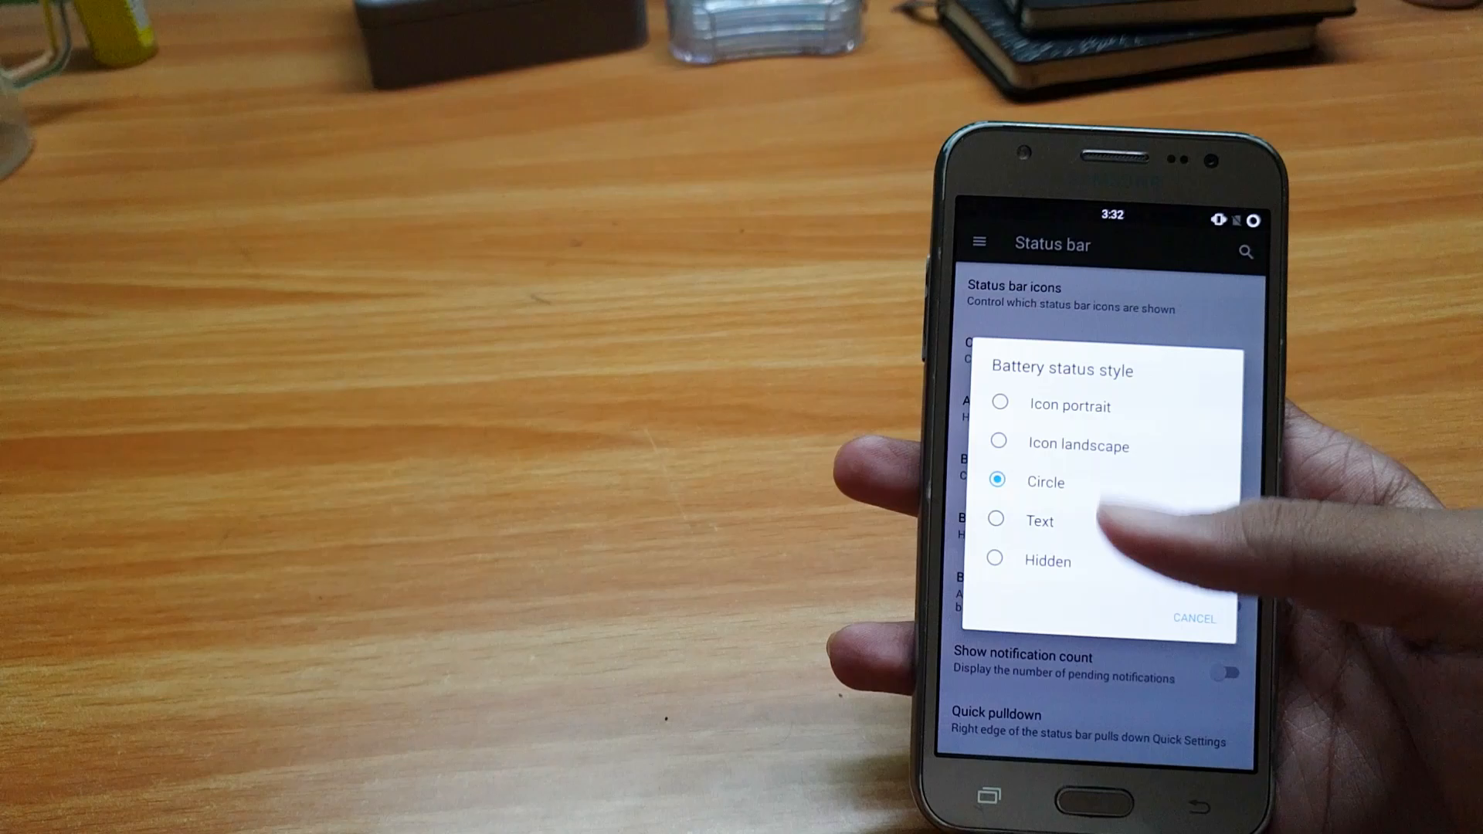
left_click(1195, 619)
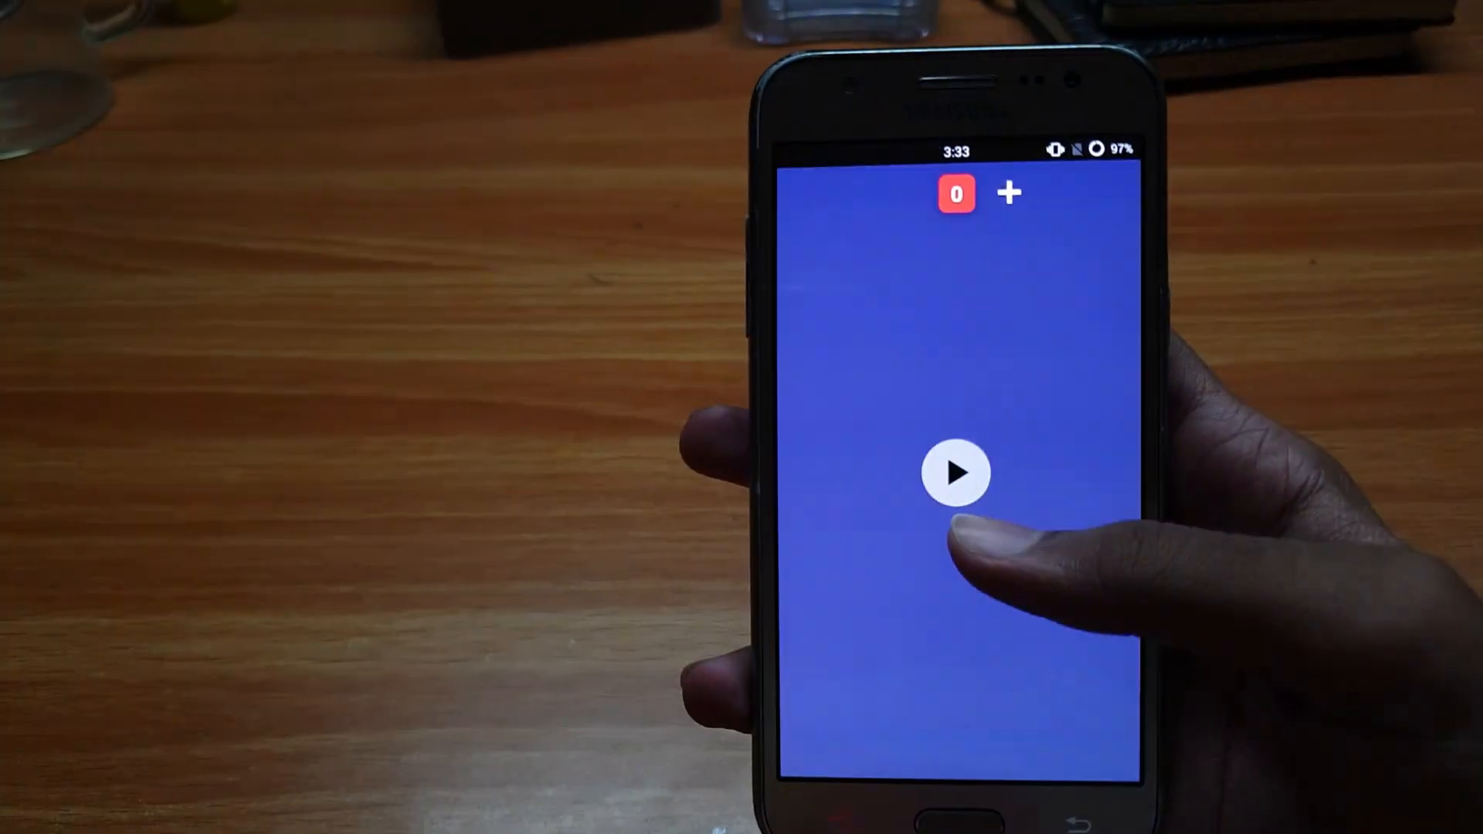
Step: Start playing the hidden Android easter egg game
left_click(956, 473)
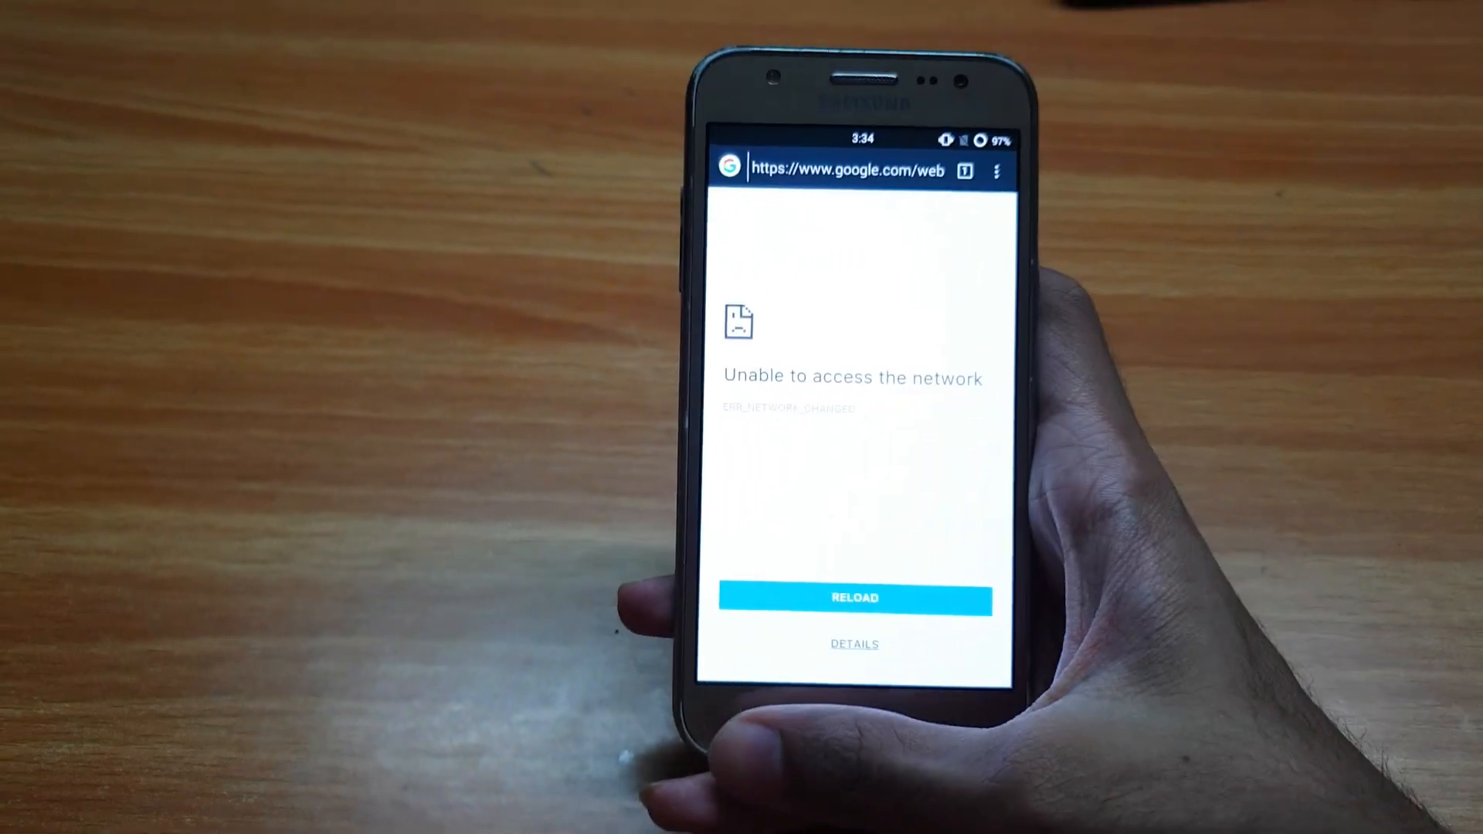
Step: Check the browser's page options menu, then show About phone with CM13 details
left_click(997, 169)
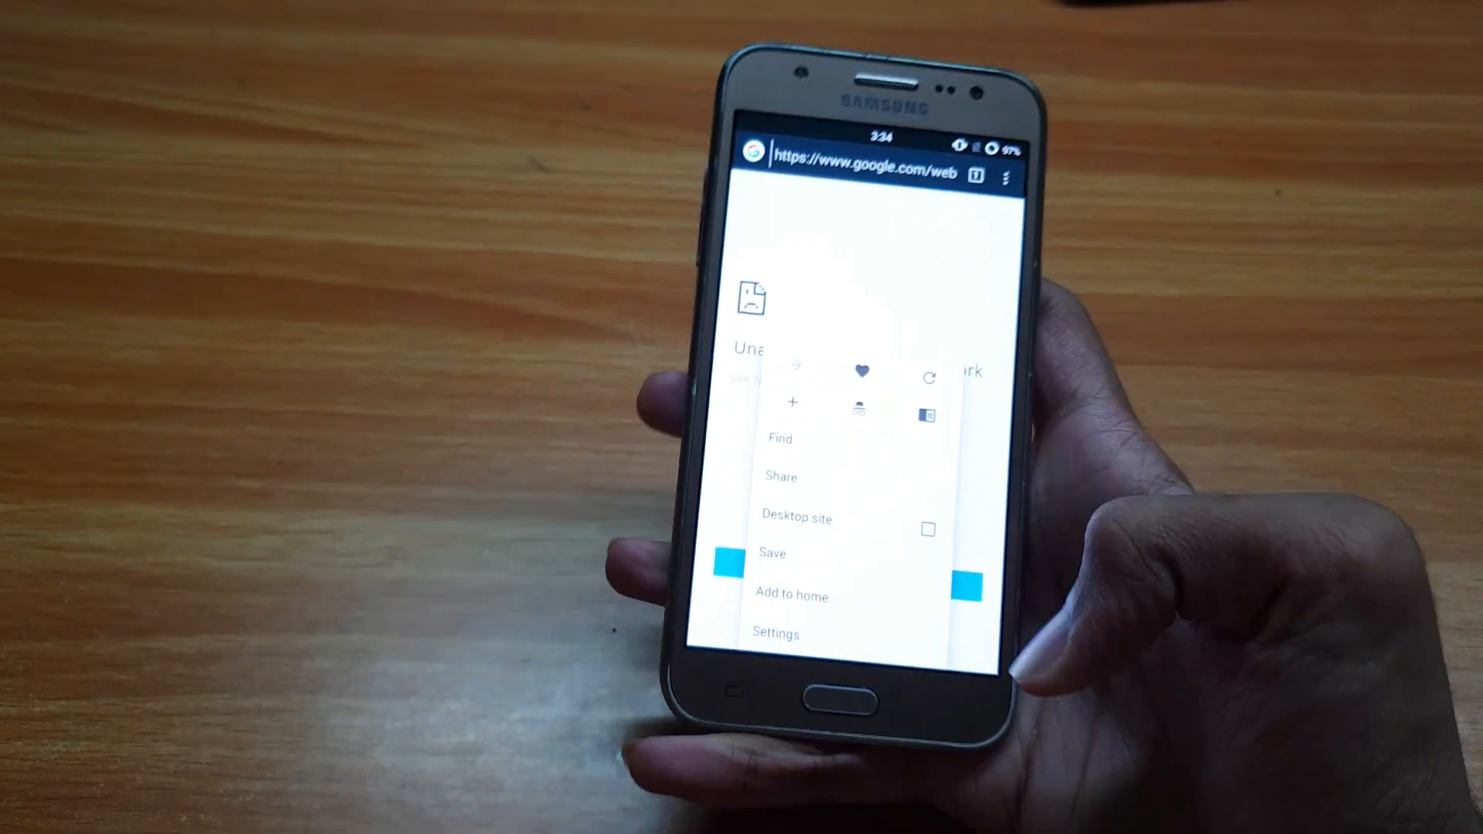
left_click(744, 690)
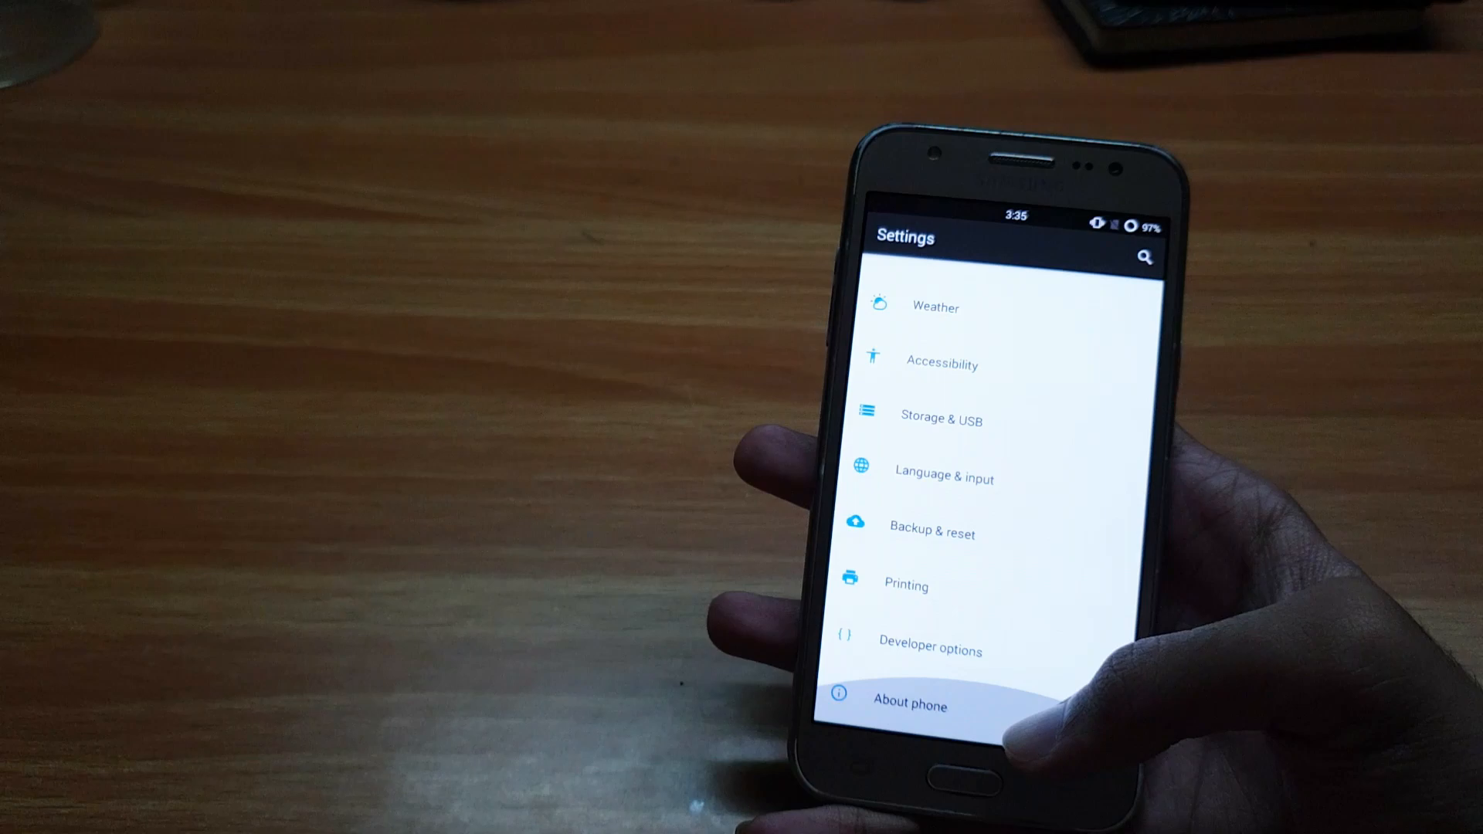
left_click(908, 705)
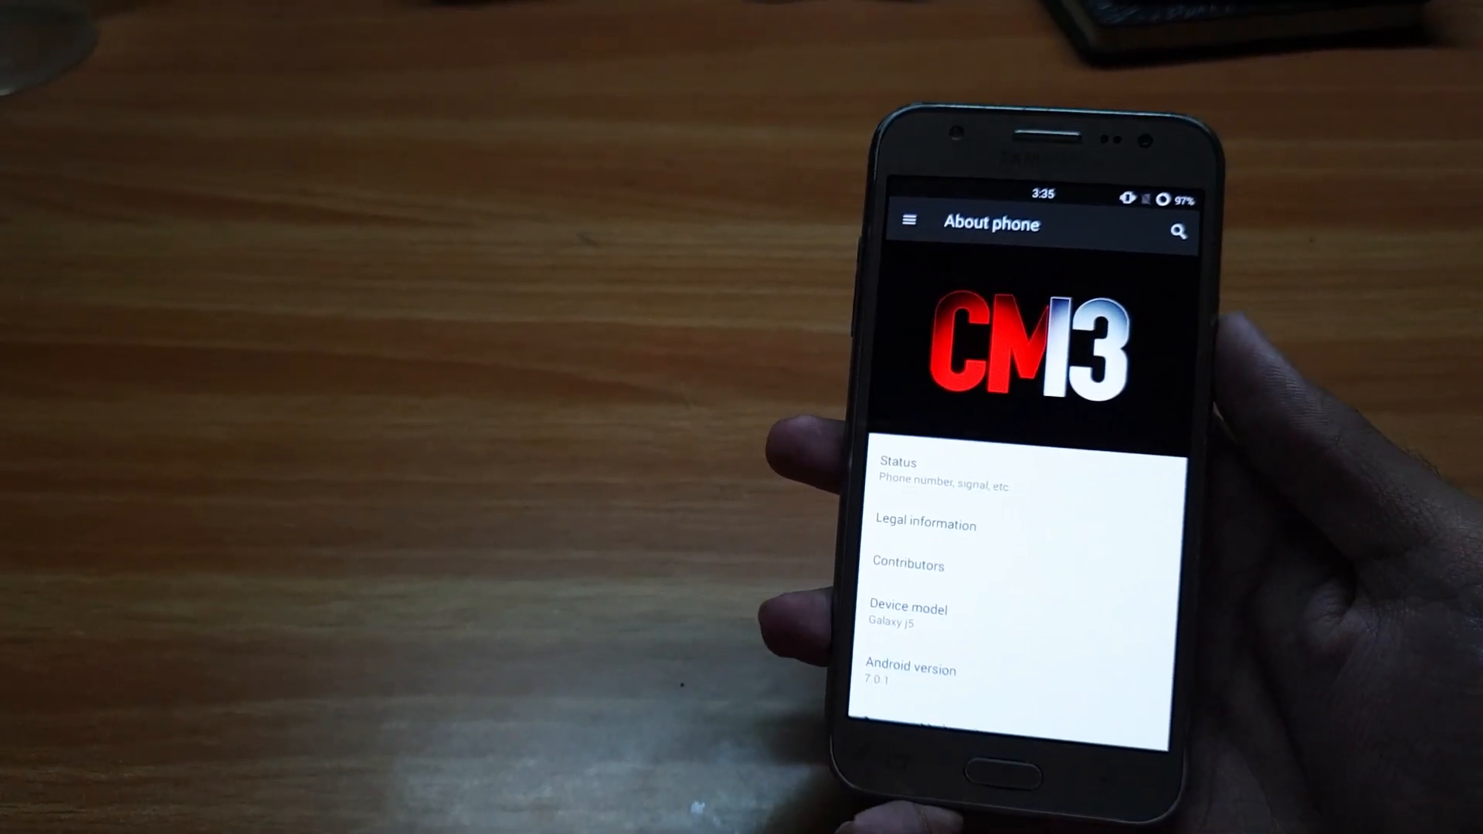